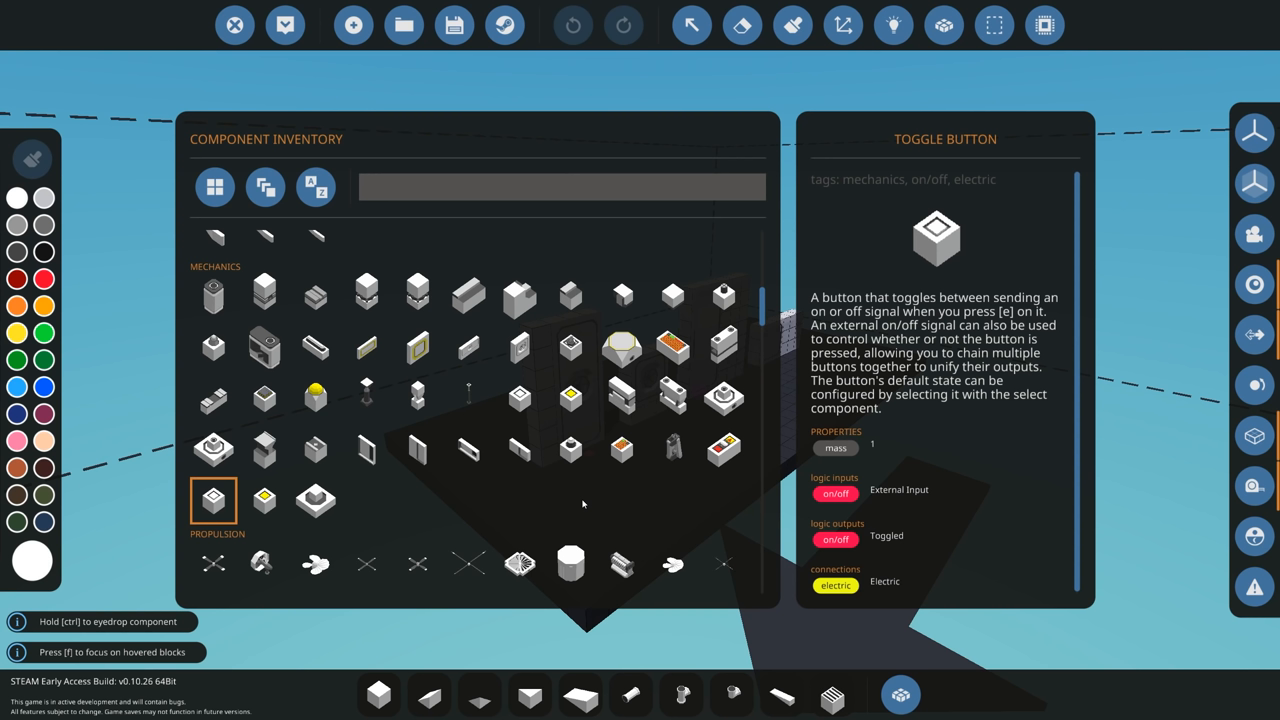
mouse_move(568, 504)
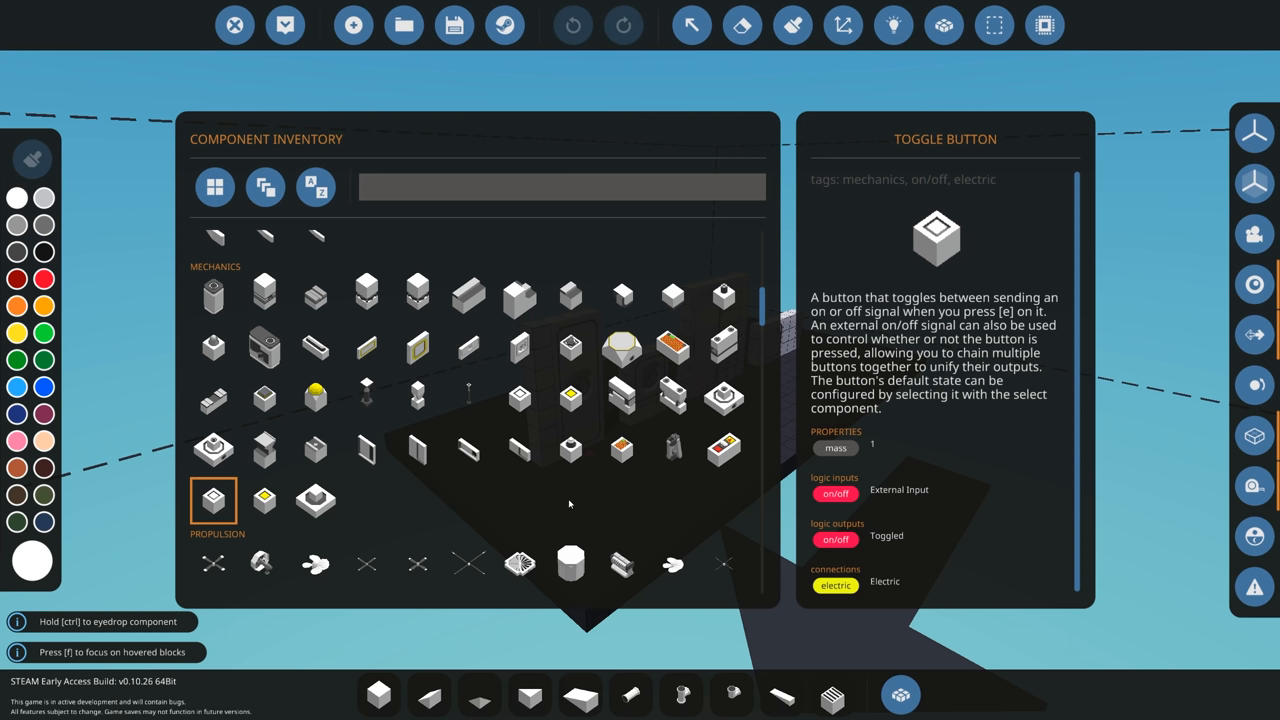
mouse_move(468, 348)
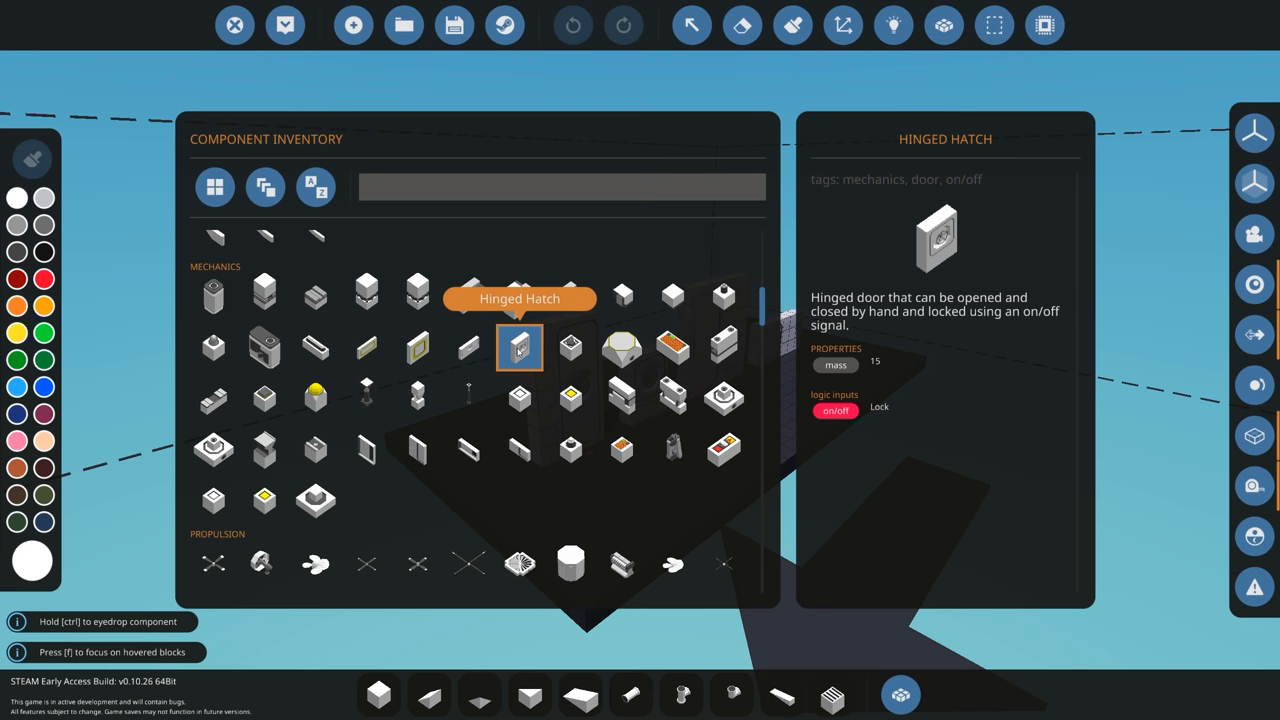
mouse_move(366, 348)
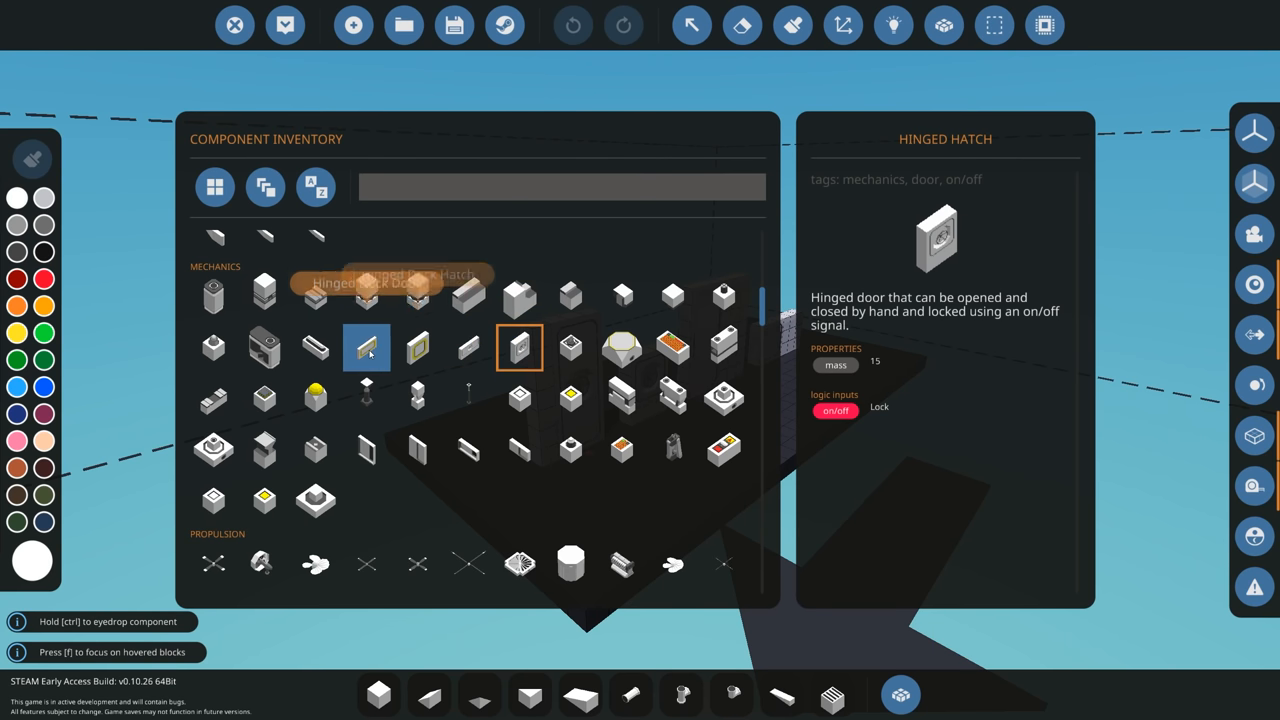
mouse_move(392, 356)
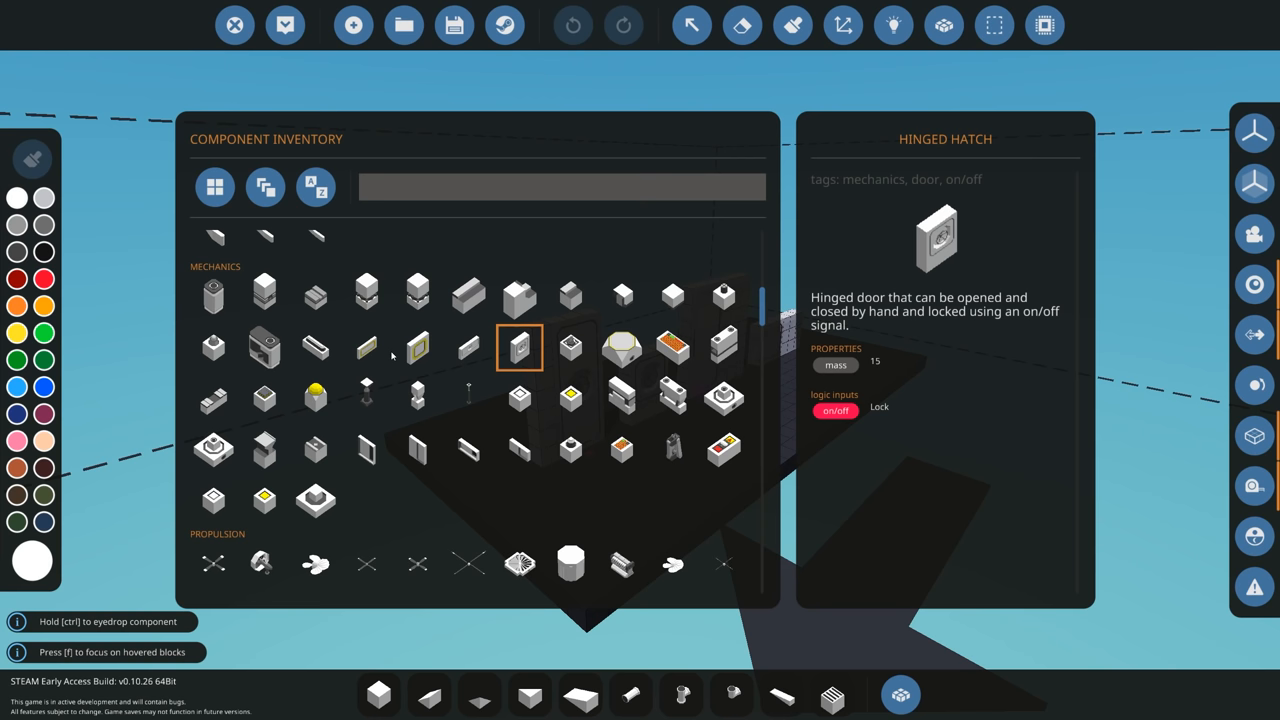
mouse_move(416, 348)
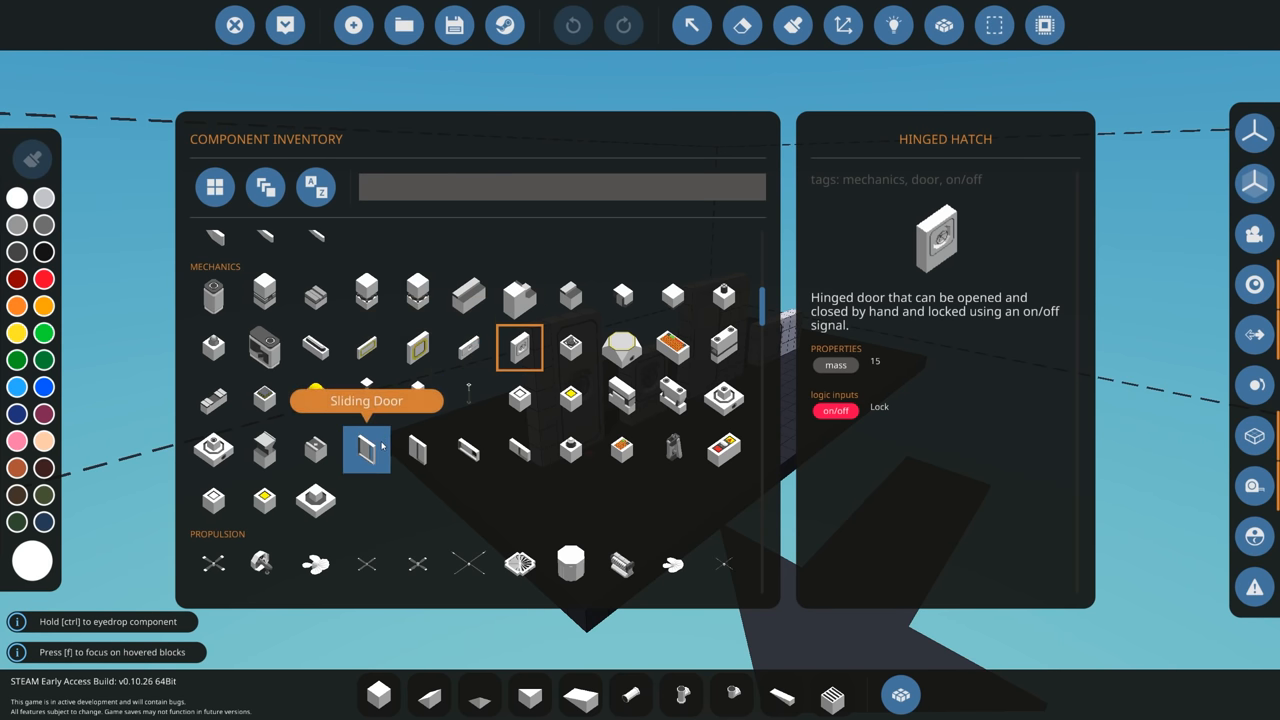
Inspect the Sliding Door component, then select the Sliding Hatch instead.
left_click(368, 452)
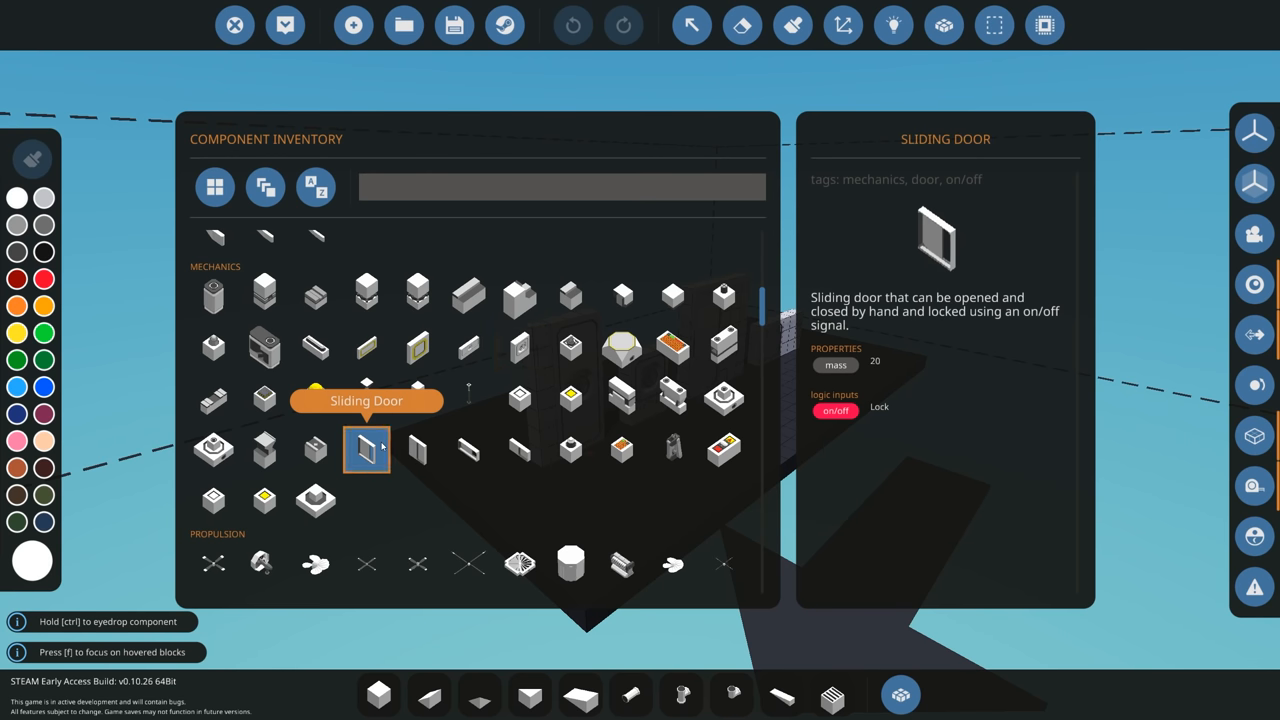
mouse_move(416, 450)
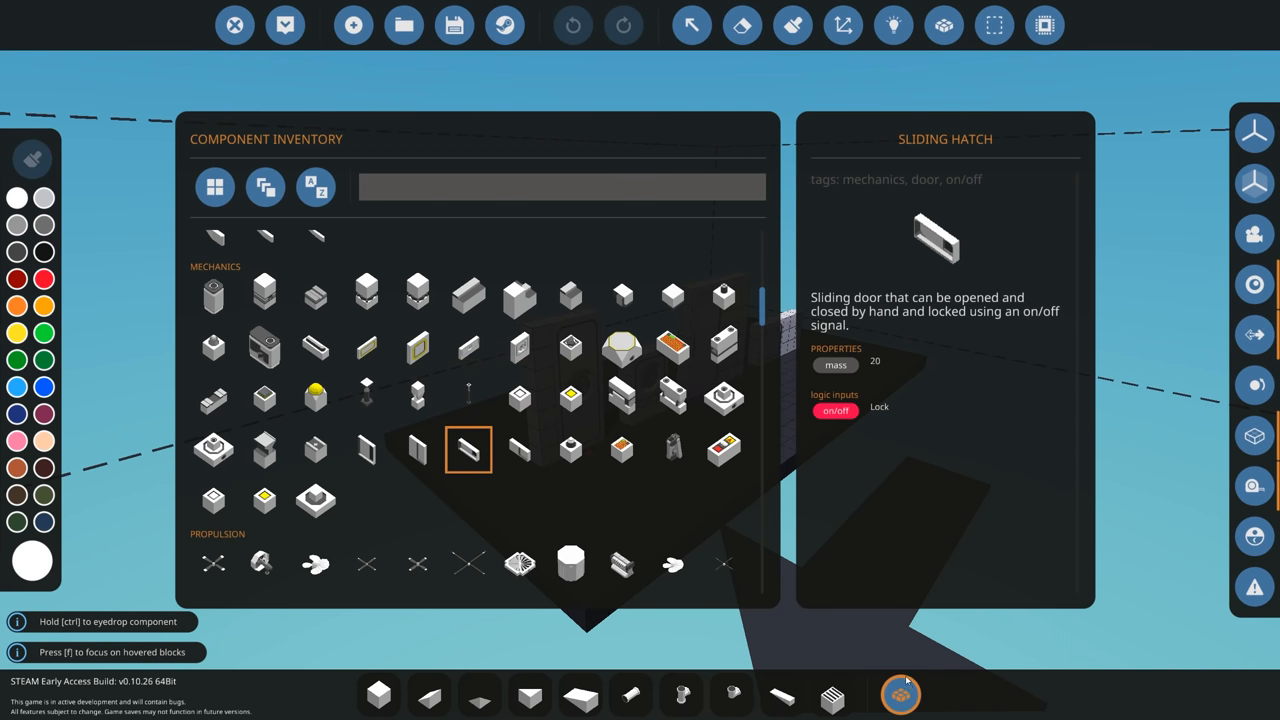
left_click(288, 24)
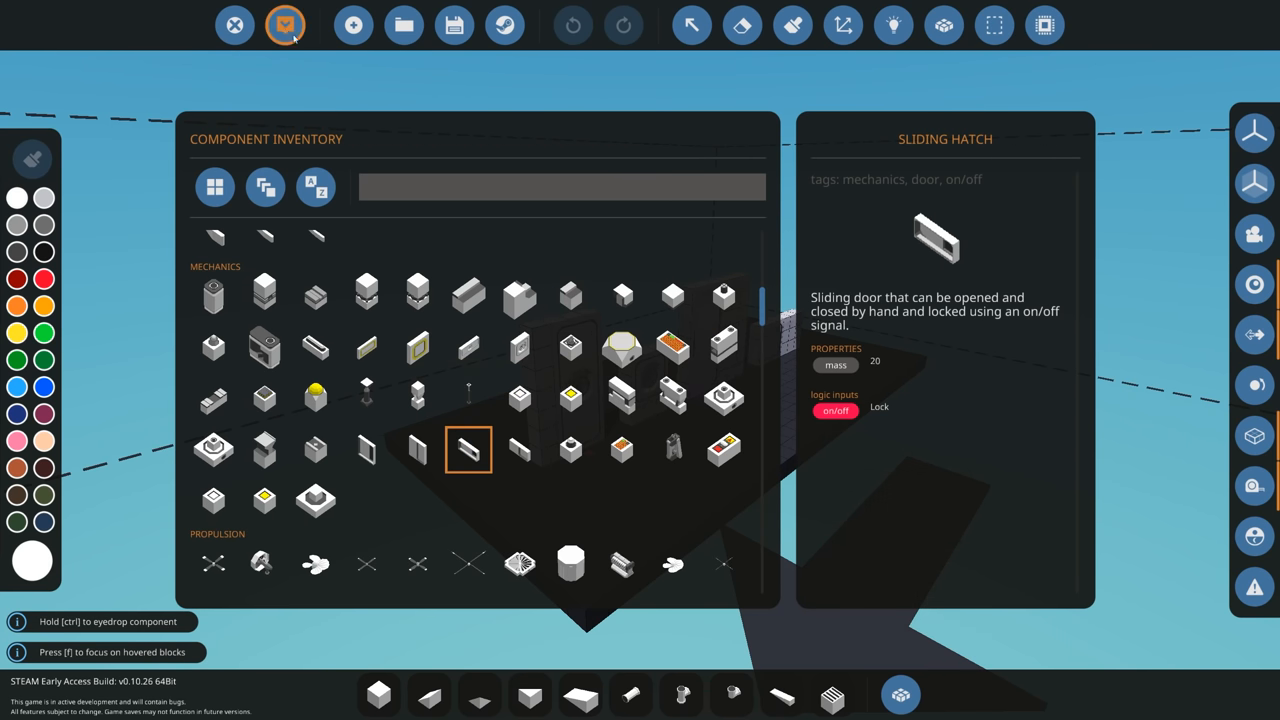
left_click(286, 24)
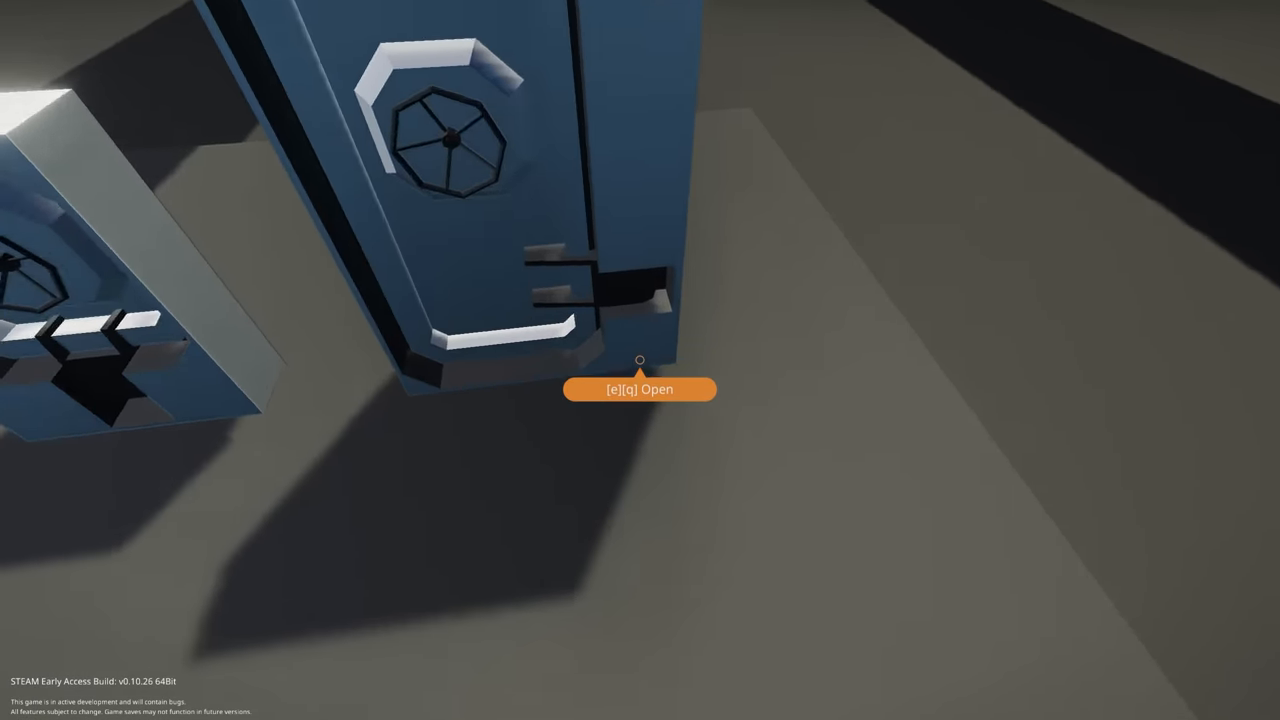
Open the hinged door by hand with the E interact key.
key("e")
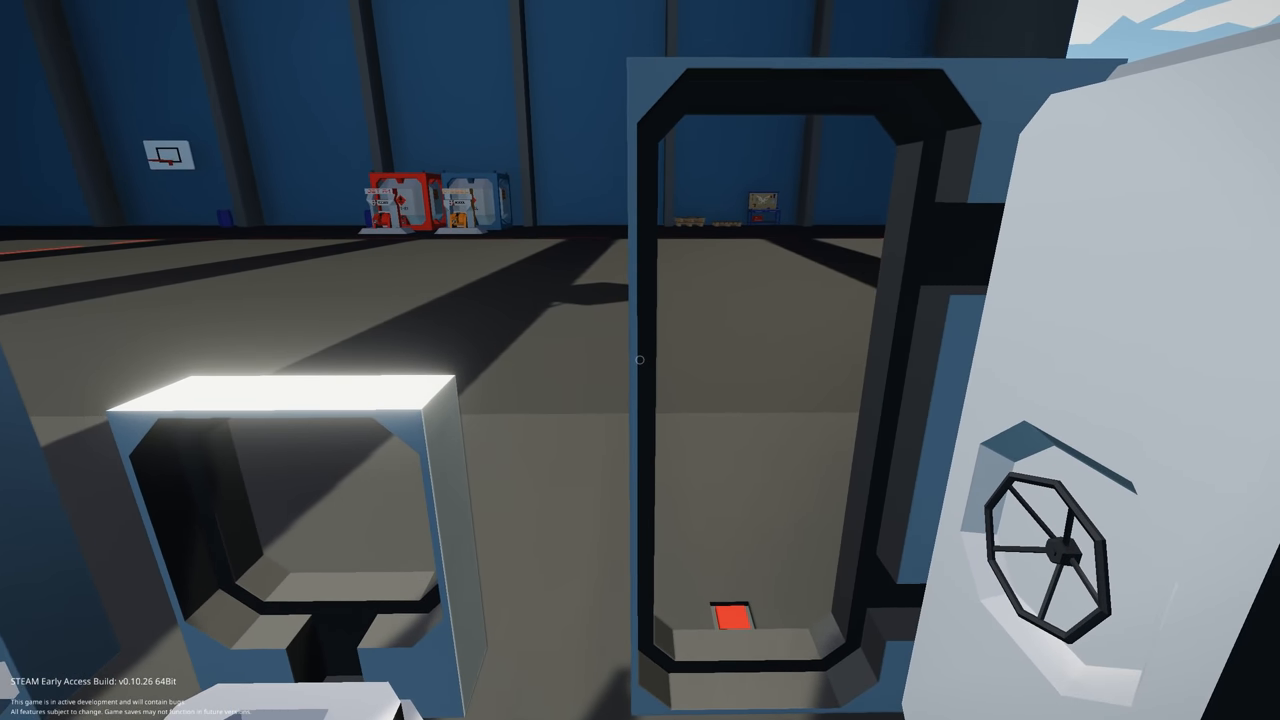
mouse_move(640, 360)
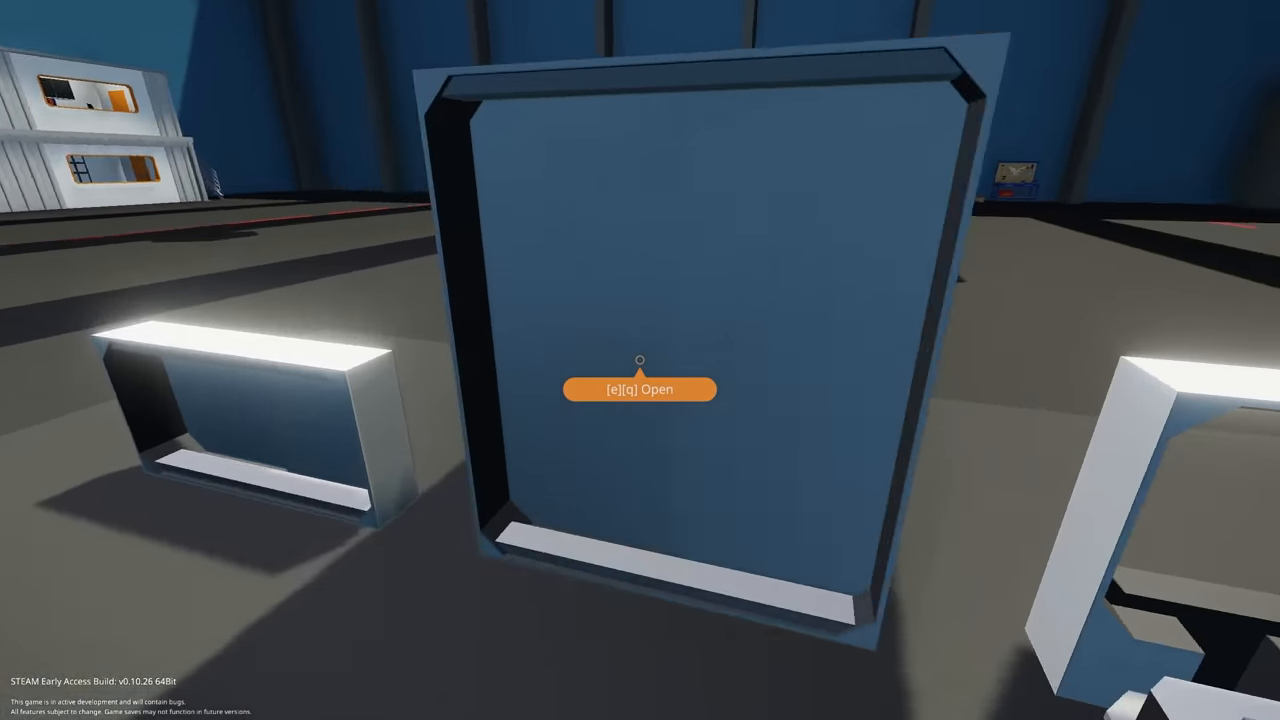
Open the sliding door by hand with the E interact key.
key("e")
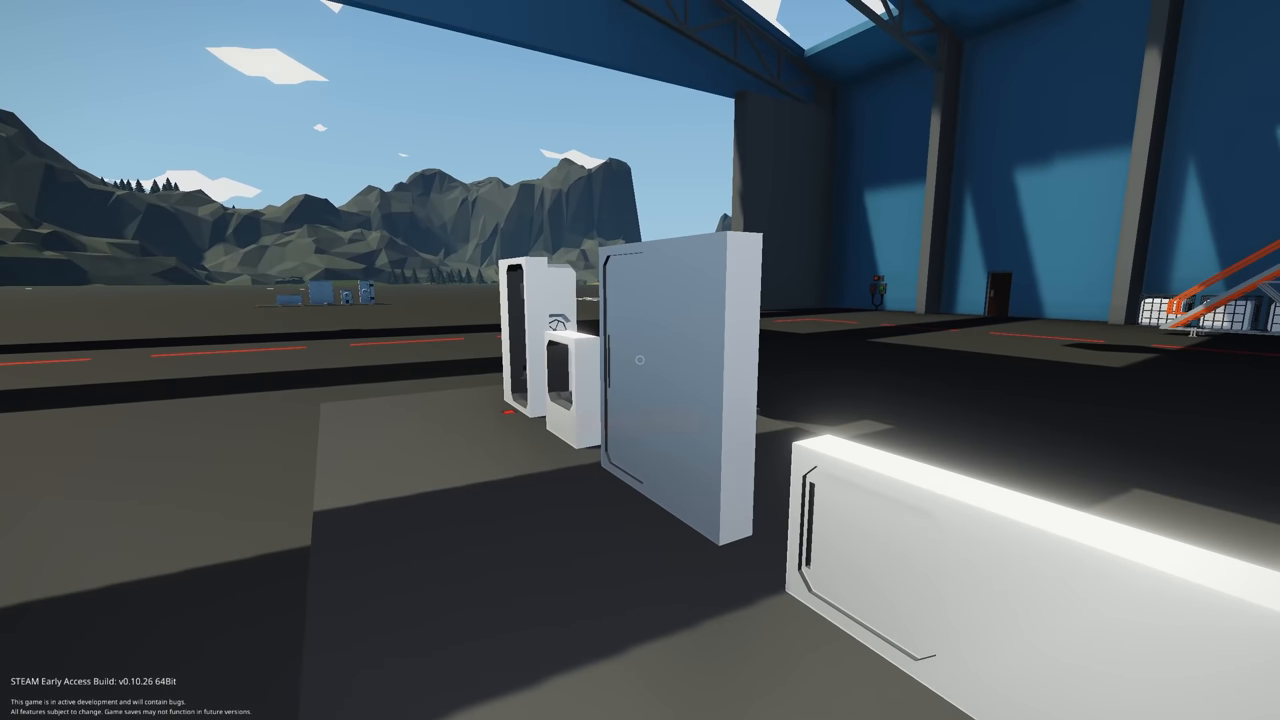